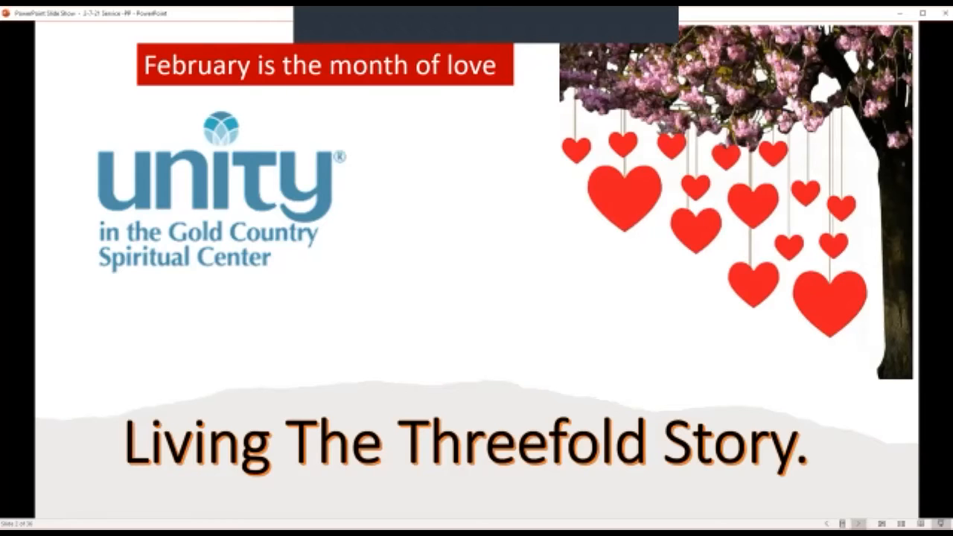
Advance from the title slide to the embedded YouTube music video and start playback
{"action": "key", "text": "right"}
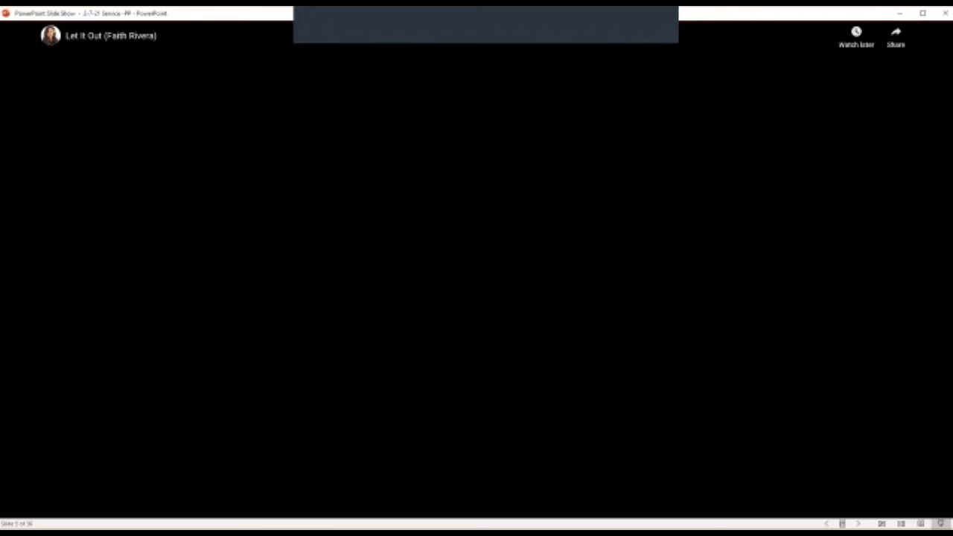
{"action": "left_click", "coordinate": [477, 269]}
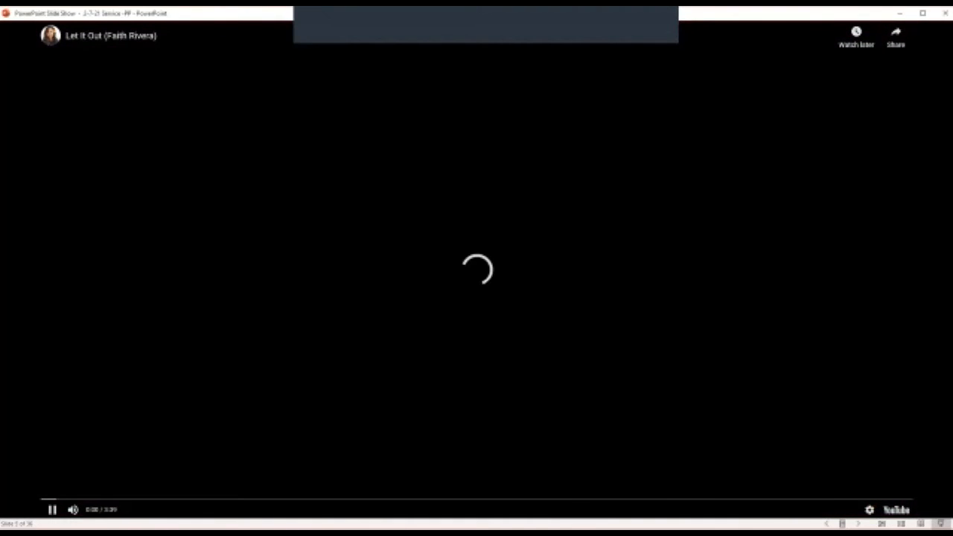